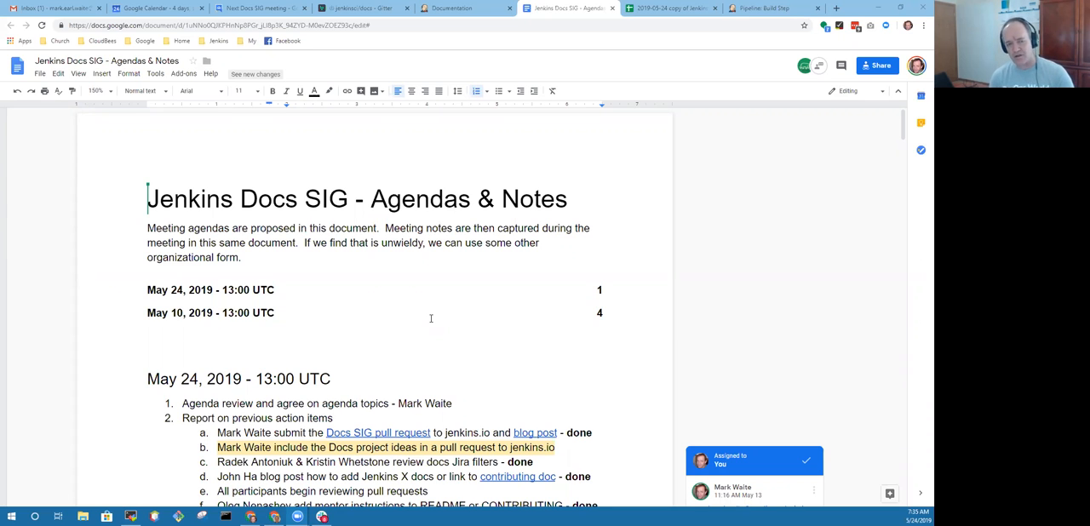
Scroll through the May 24 Jenkins Docs SIG agenda, then start a new browser tab.
scroll(down, 3)
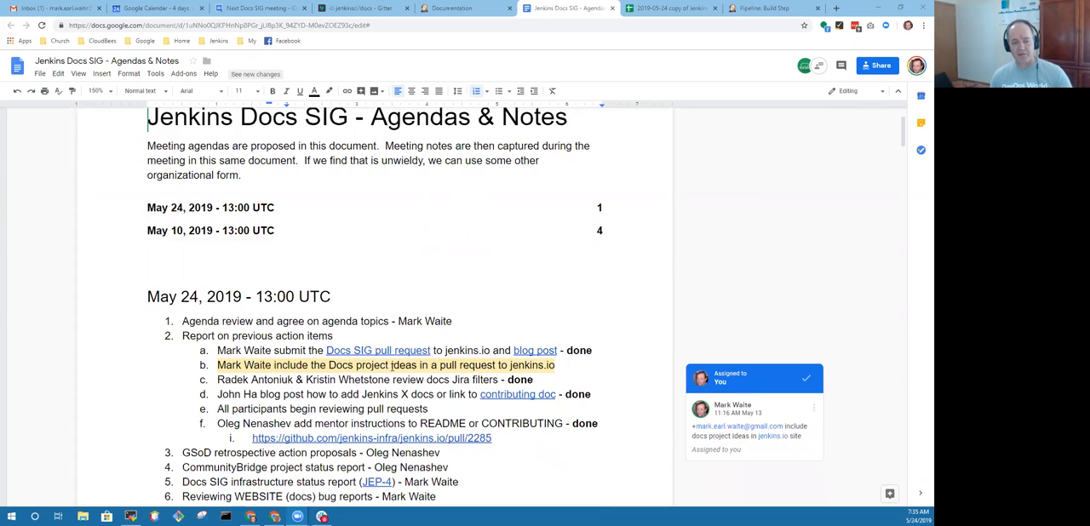
scroll(down, 3)
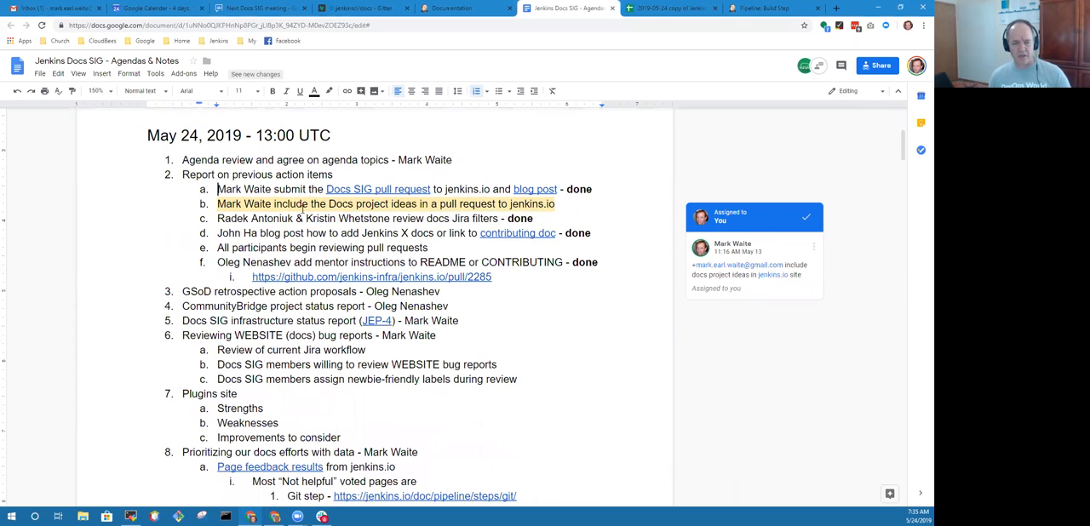
click(736, 255)
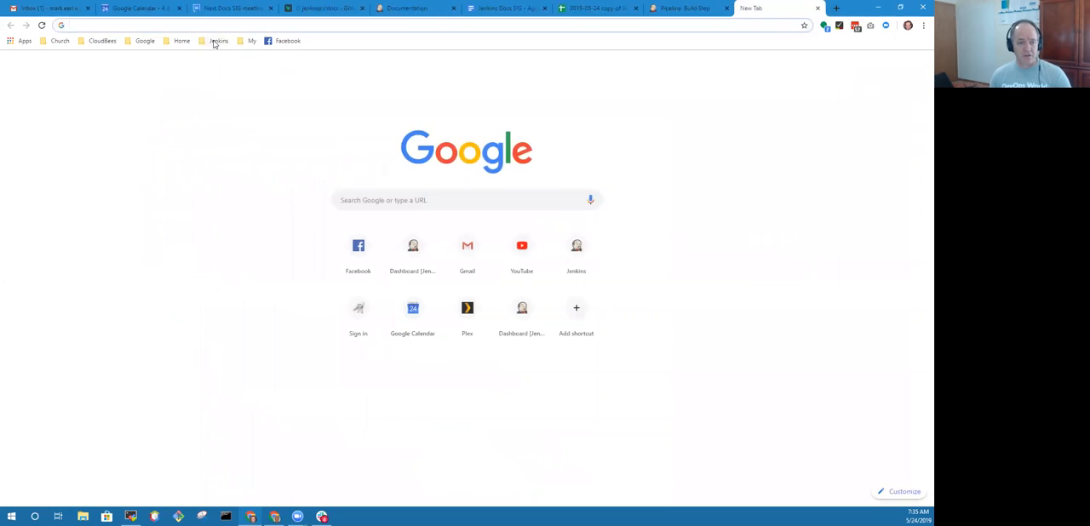
Open the SIG Docs Jira dashboard via JIRA in the Jenkins bookmarks folder.
click(215, 40)
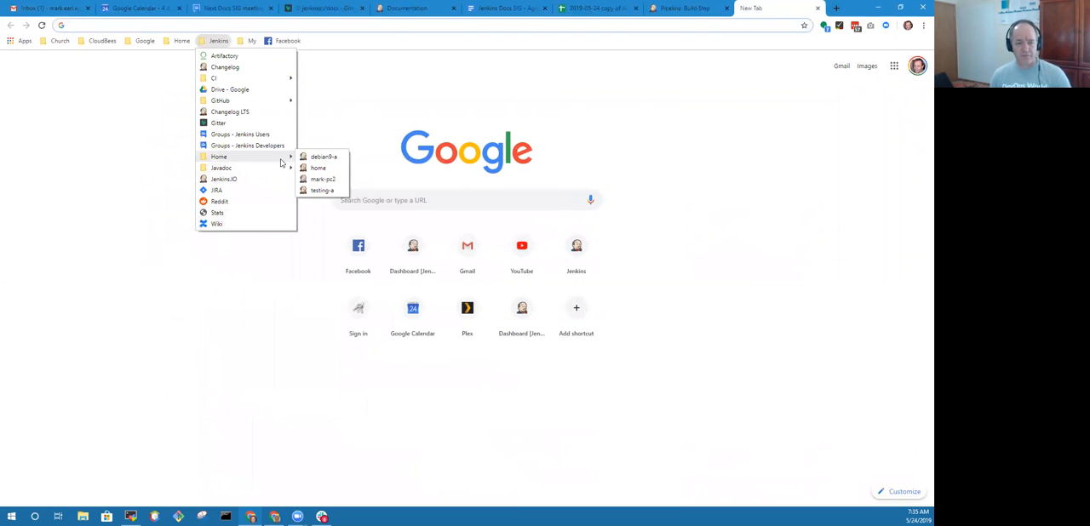
mouse_move(231, 111)
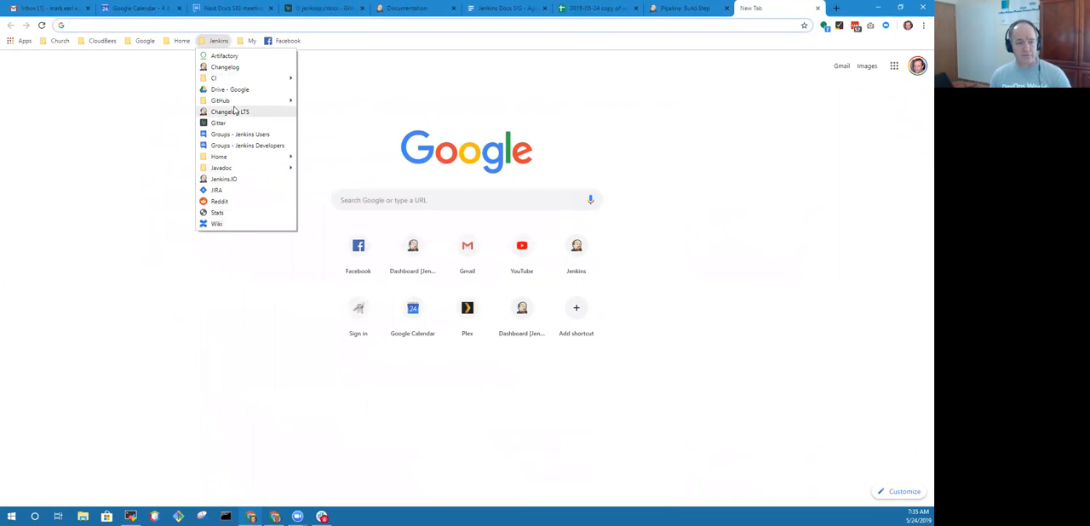
mouse_move(231, 183)
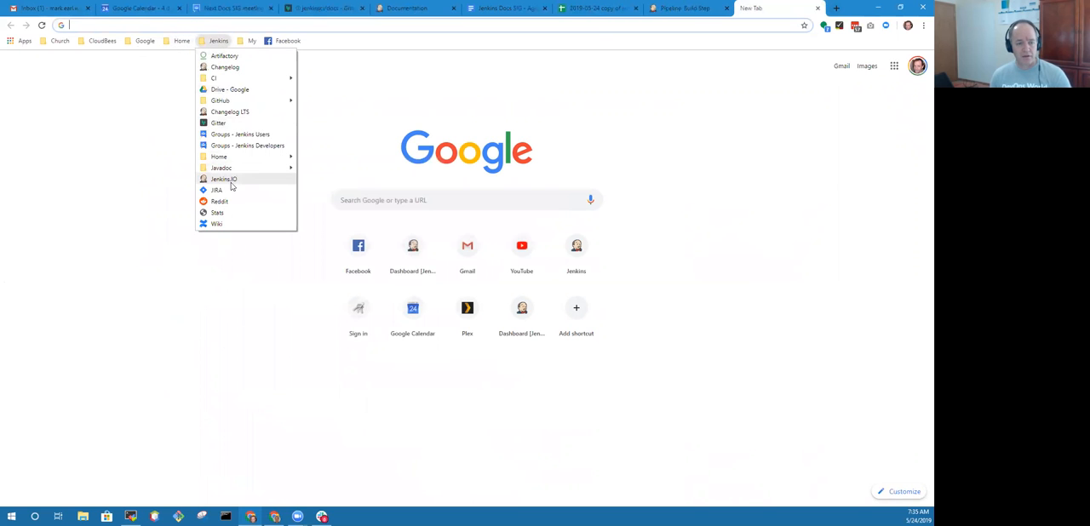
click(217, 189)
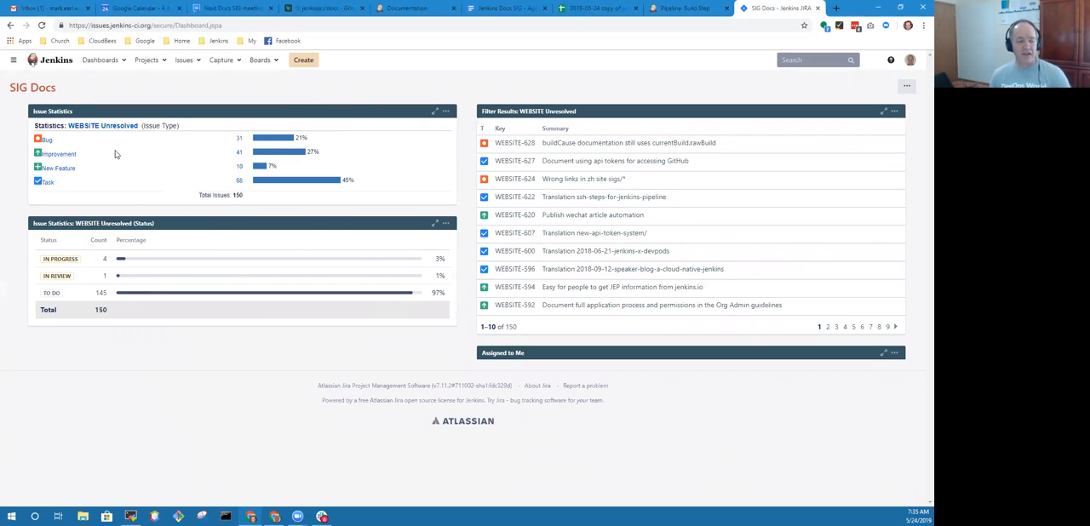
mouse_move(214, 287)
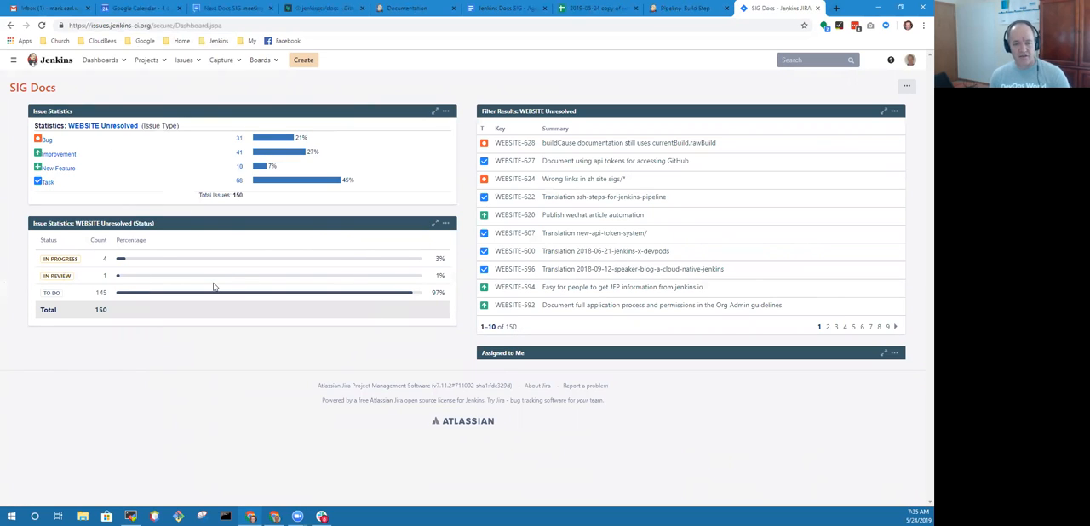
mouse_move(177, 282)
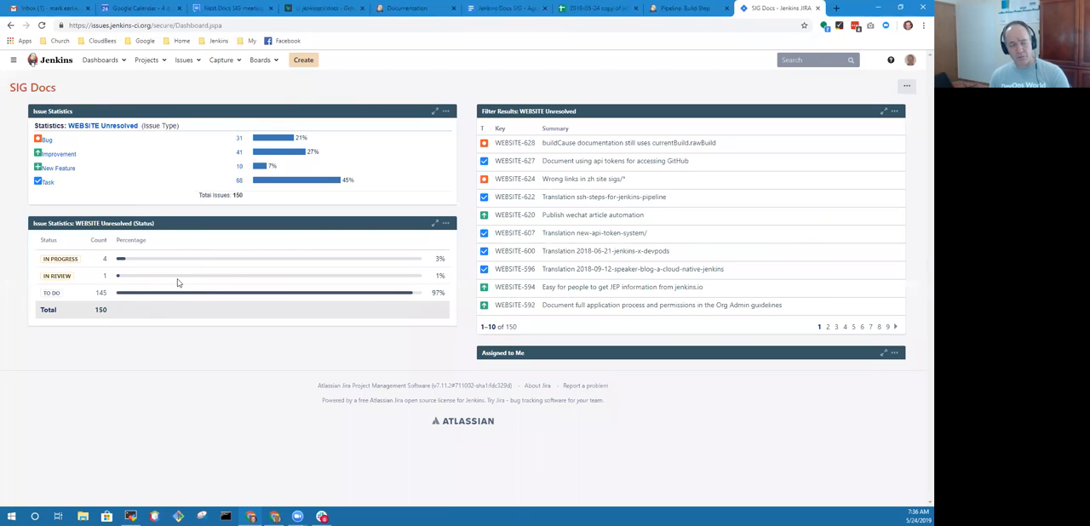
mouse_move(759, 148)
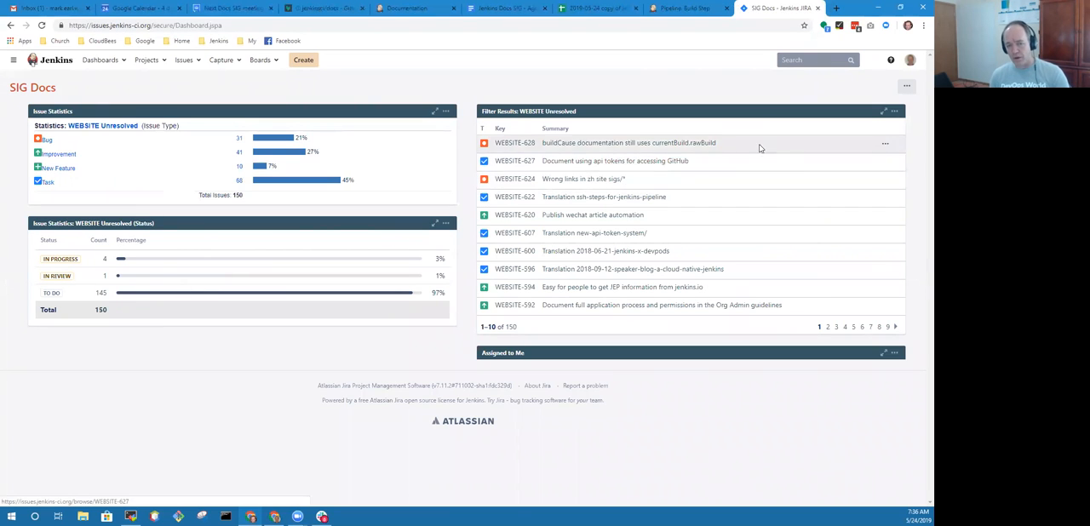
mouse_move(706, 220)
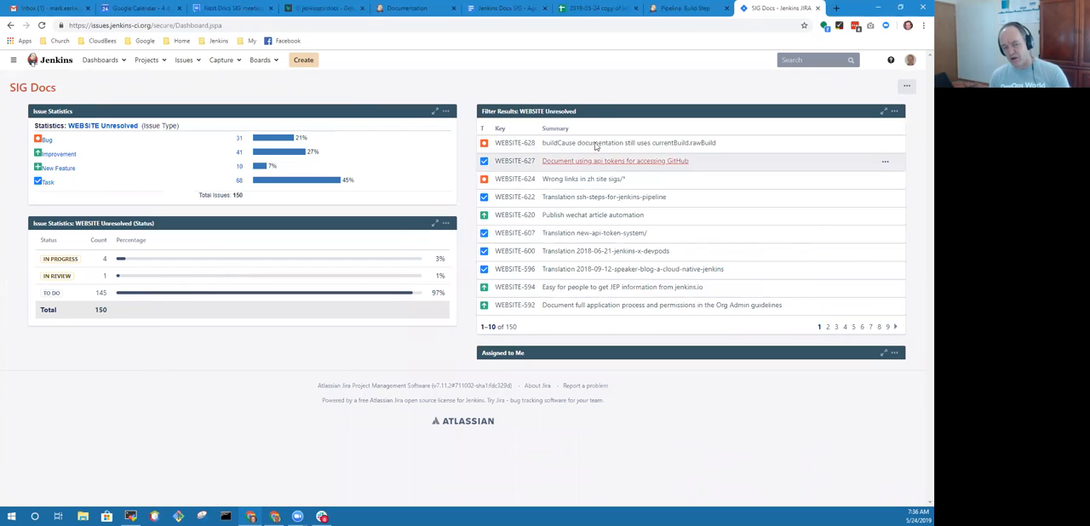
mouse_move(698, 7)
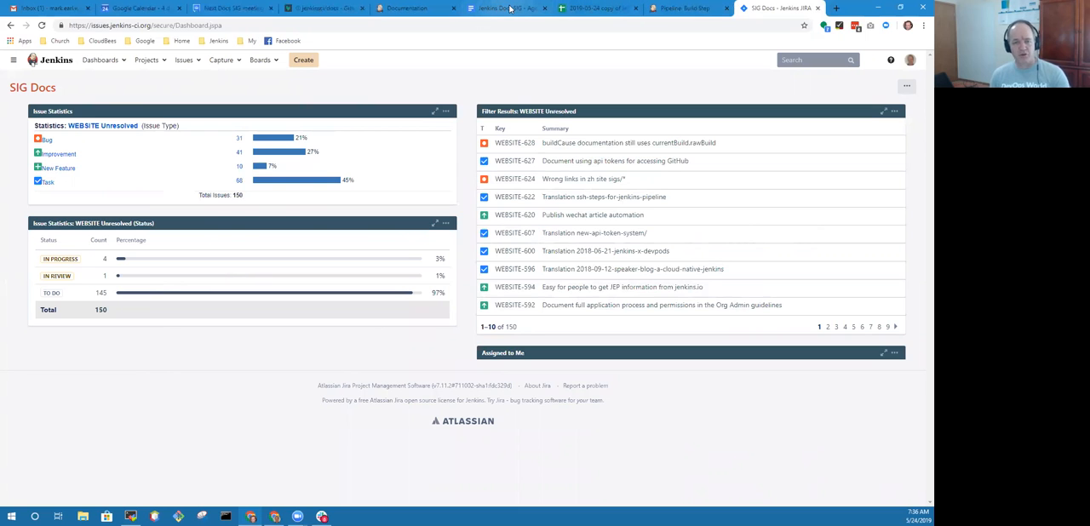
Return to the agenda tab and place the cursor after the GSoD proposals item.
click(528, 9)
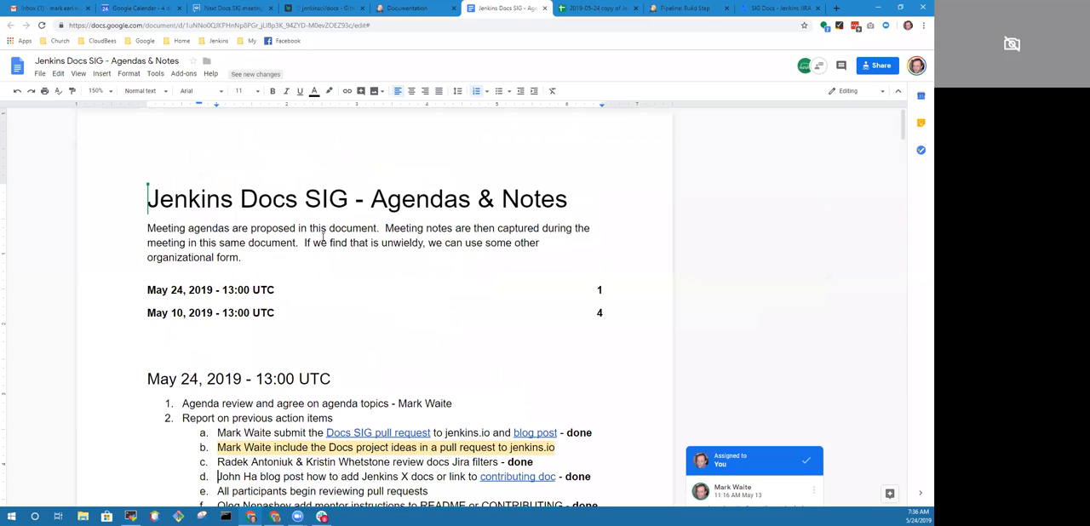
scroll(down, 3)
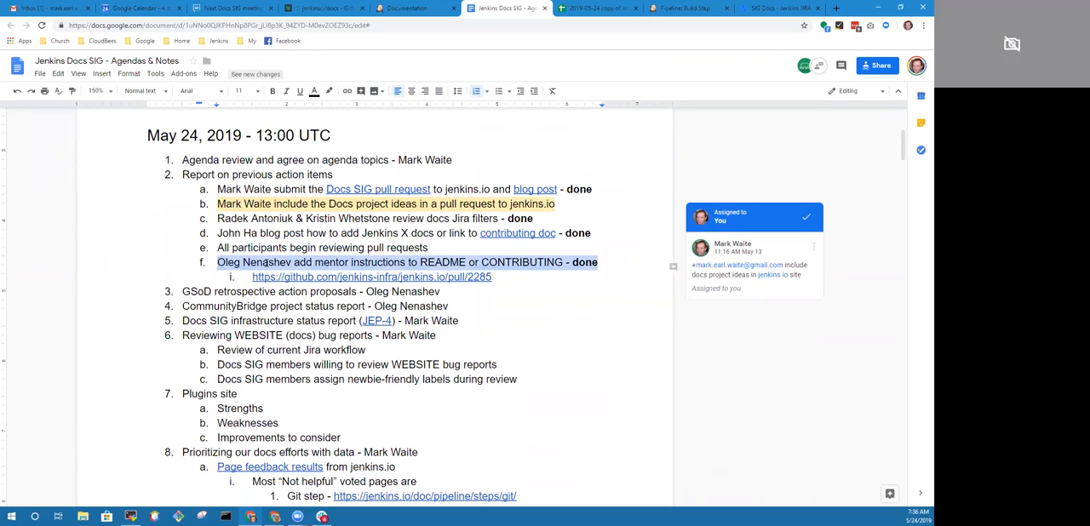
click(377, 276)
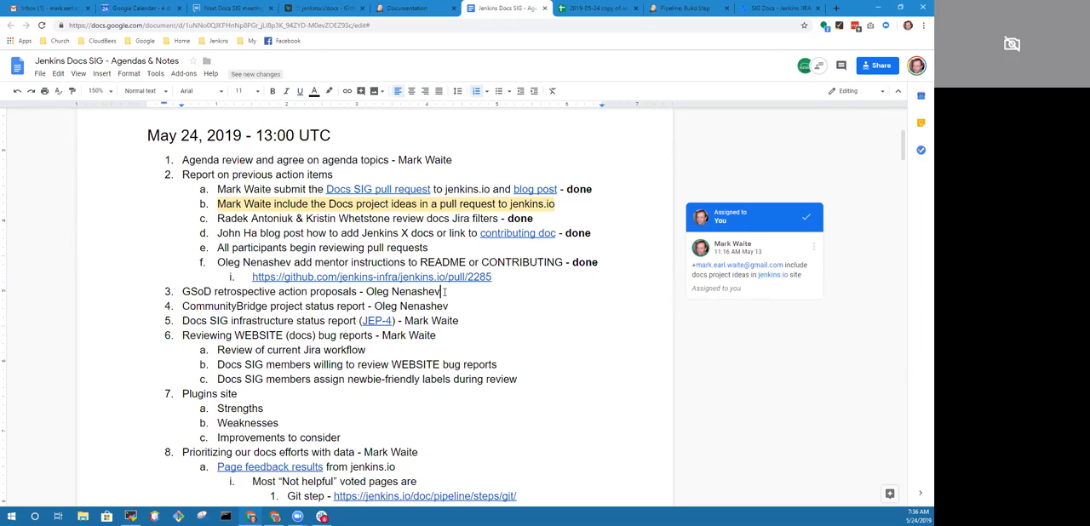
Add 'Two weeks from now' sub-points under items 3 and 4, then select item 5.
key(enter)
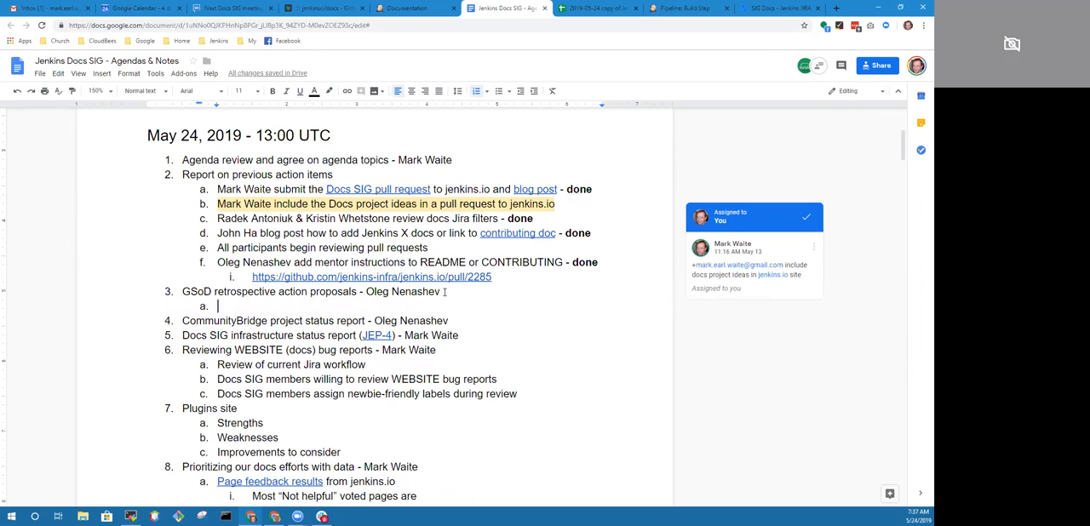
text(Two weeks)
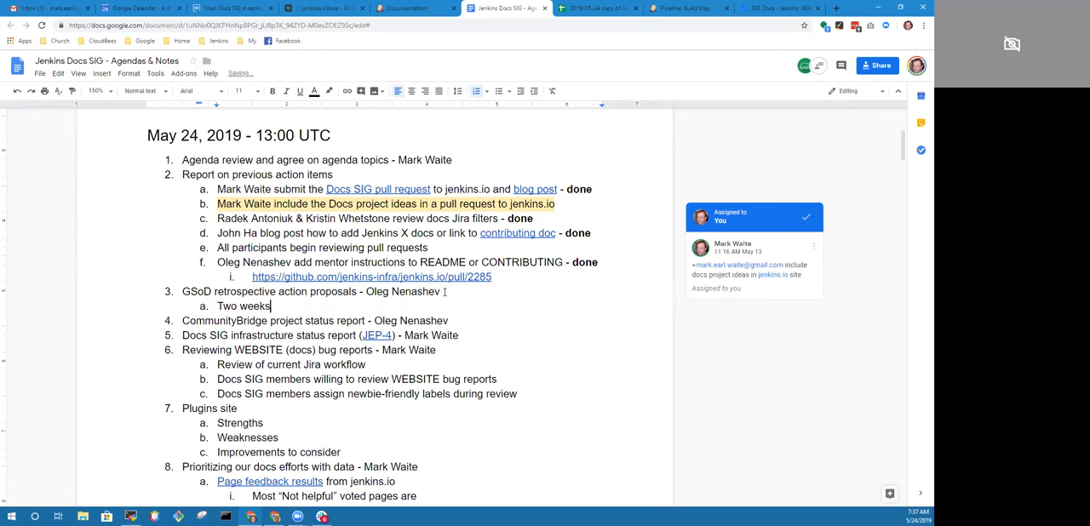
text(from)
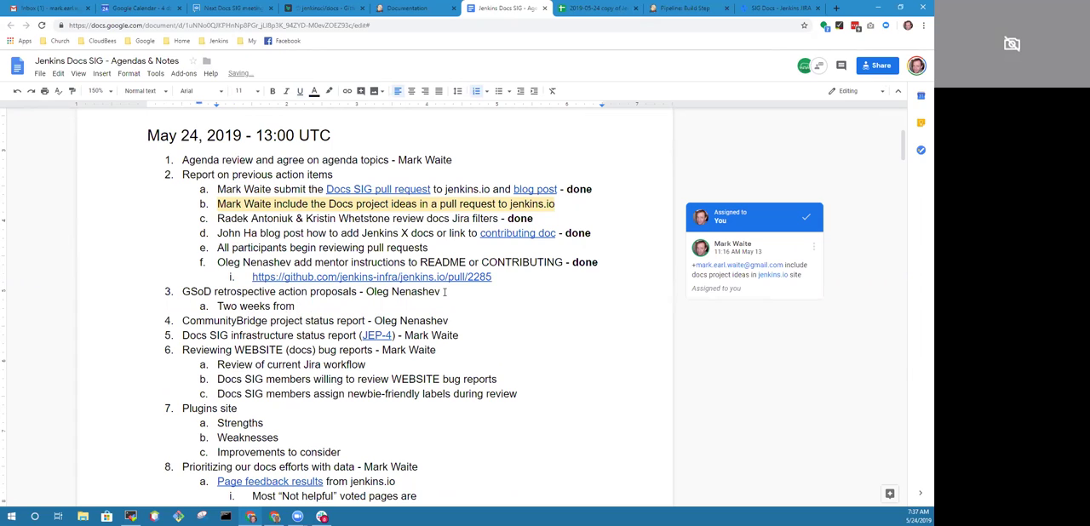
text(now)
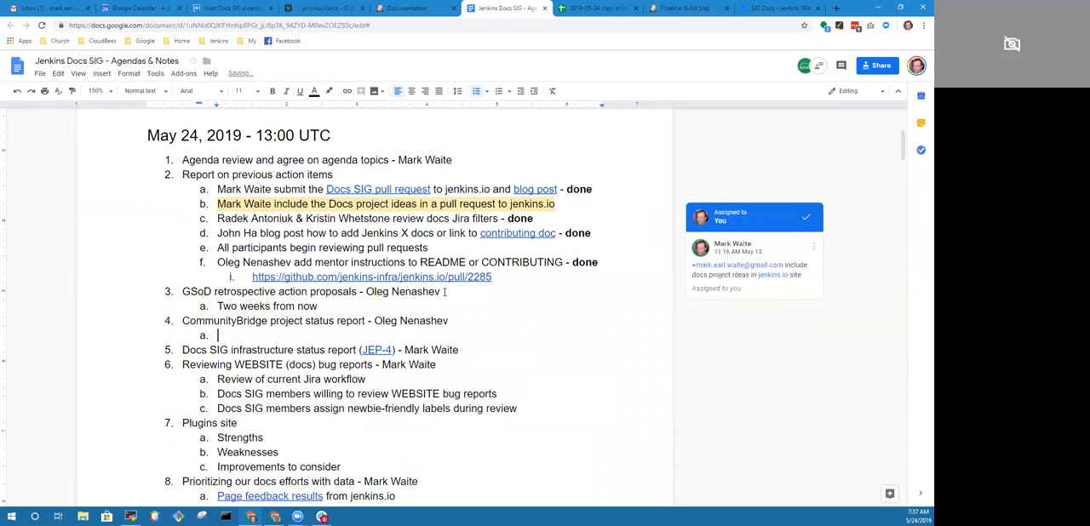
text(Two weeks from now)
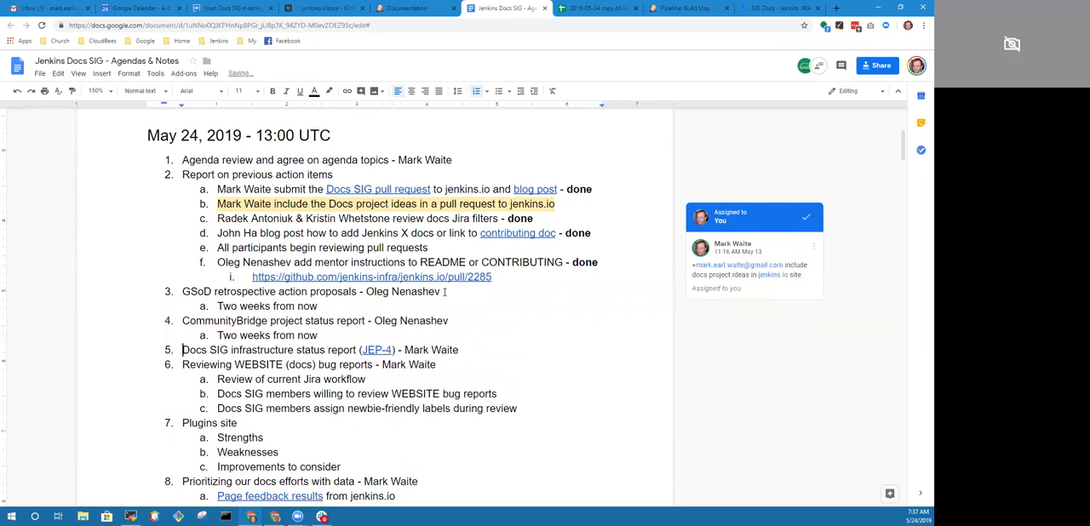
drag(182, 350, 458, 350)
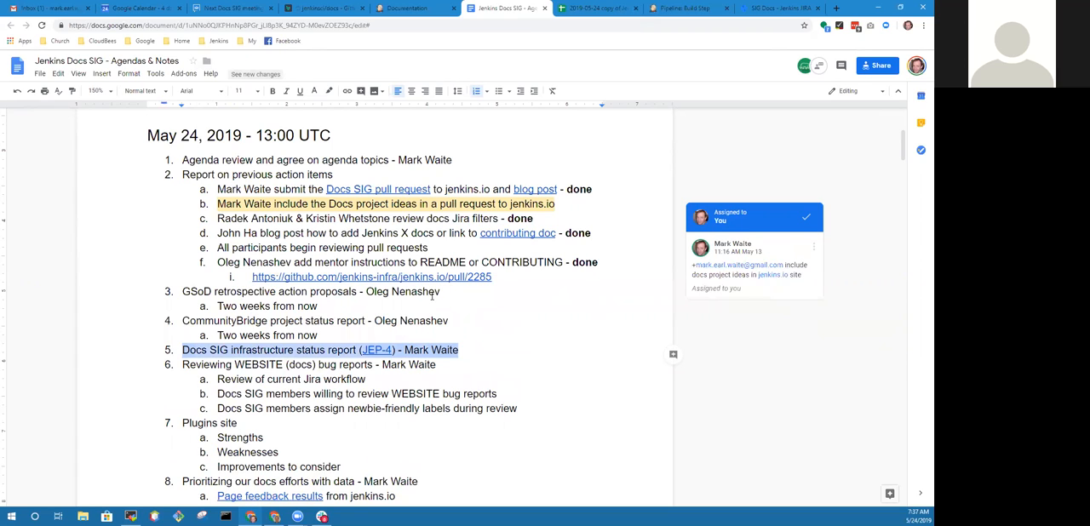
Highlight the WEBSITE bug reports and newbie-friendly labels lines while discussing them.
click(385, 365)
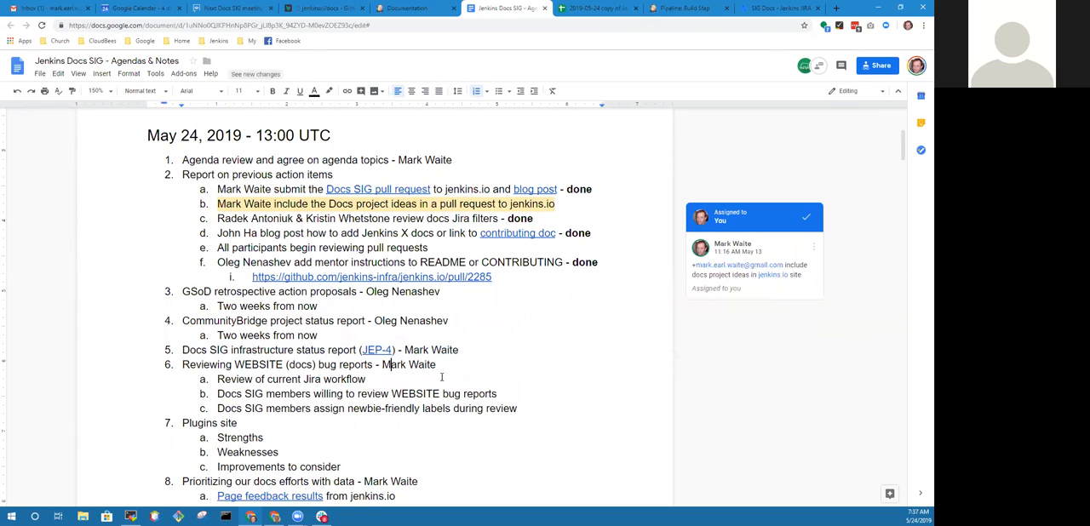
triple_click(308, 365)
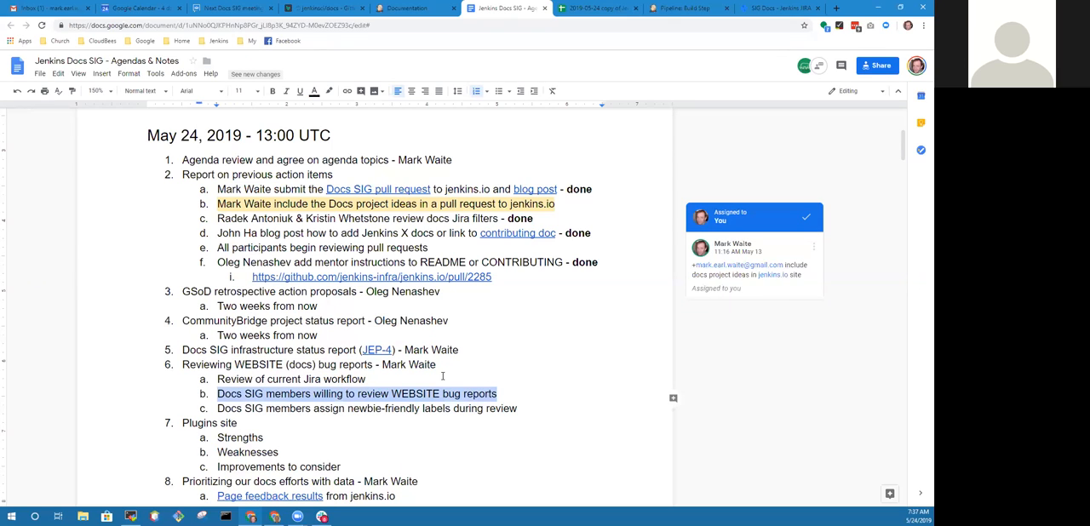
click(483, 408)
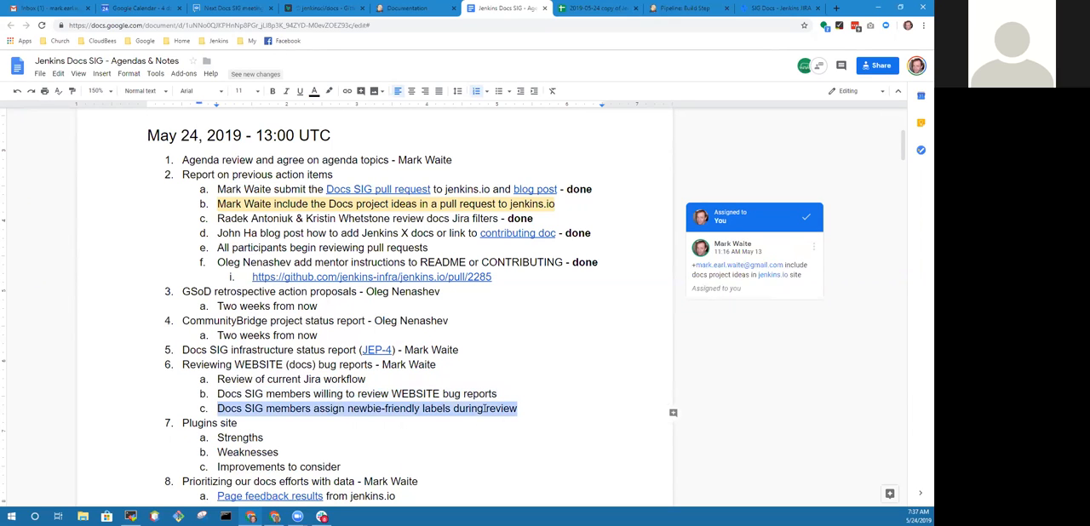
Append 'defer for two weeks' to Plugins site and select the prioritizing docs line.
scroll(down, 3)
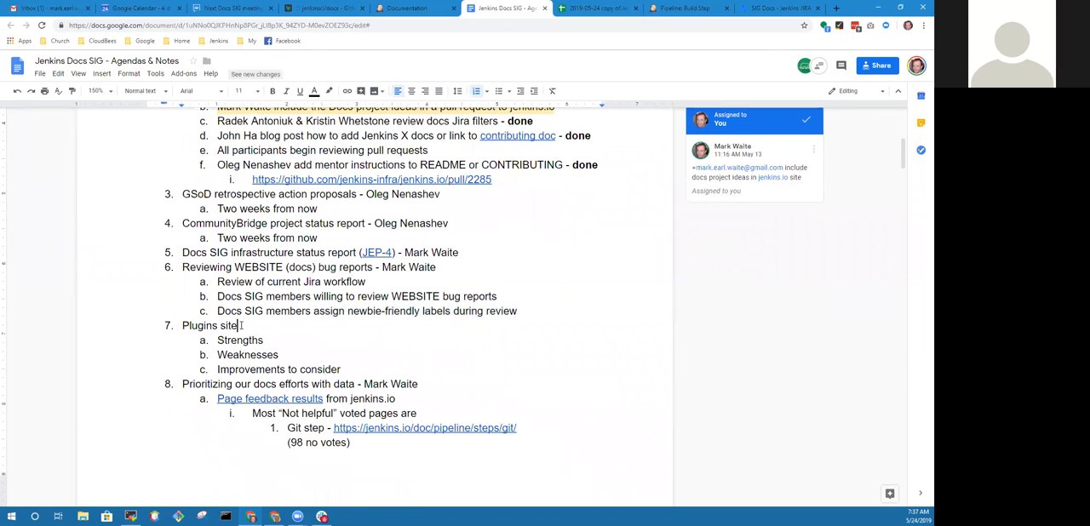
double_click(211, 325)
text( - defer for two w)
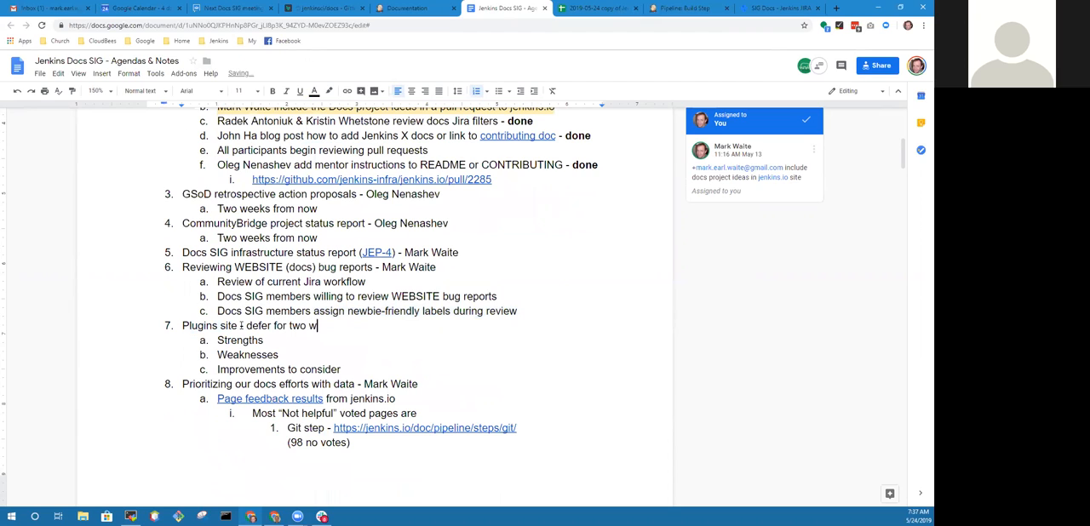
text(eeks)
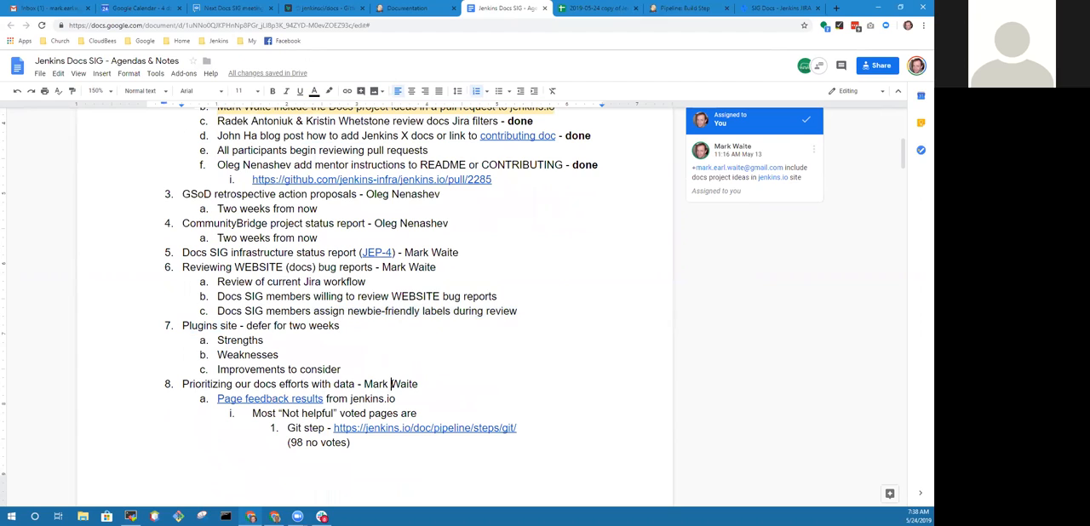
triple_click(300, 384)
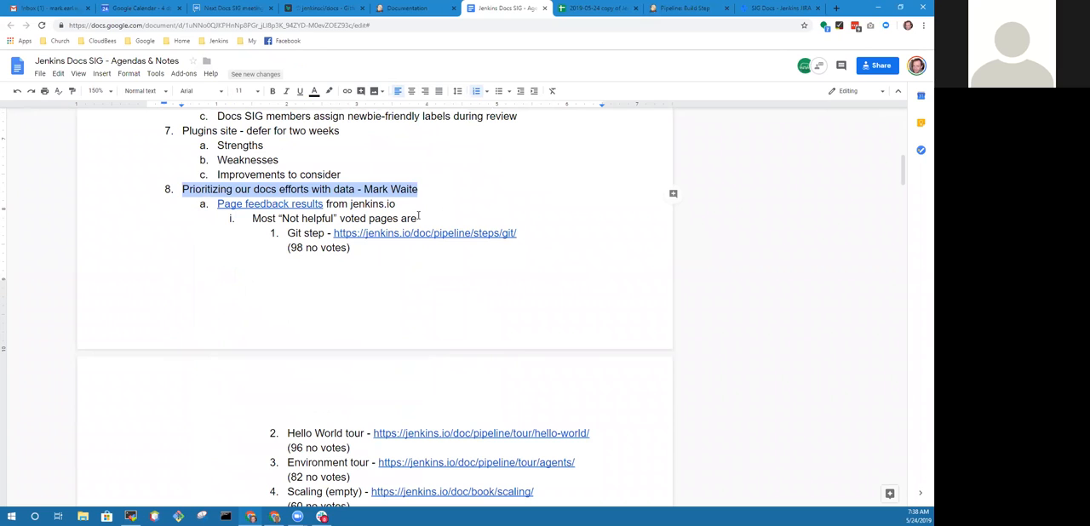
Deselect the Prioritizing heading and scroll to the most 'Not helpful' pages list.
click(417, 218)
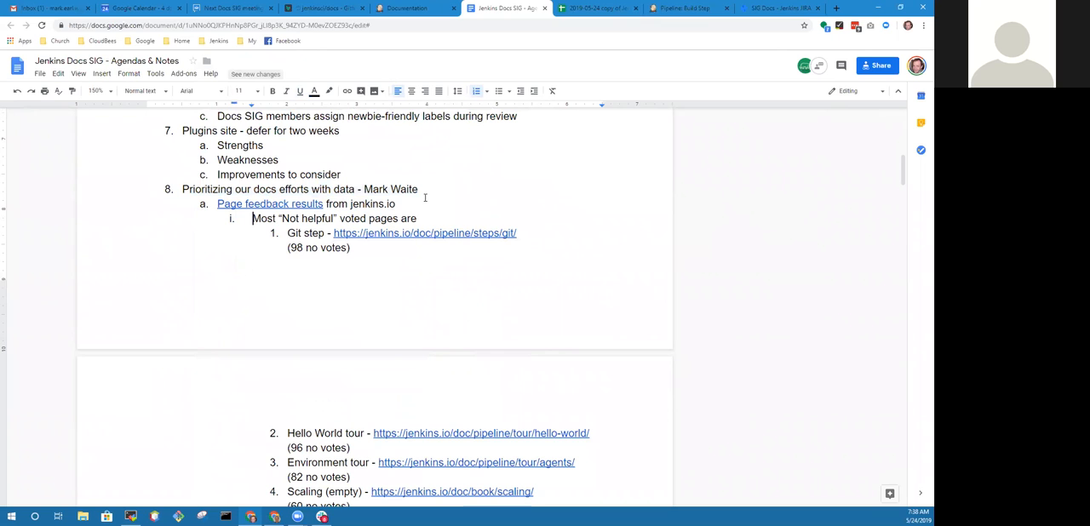
scroll(down, 3)
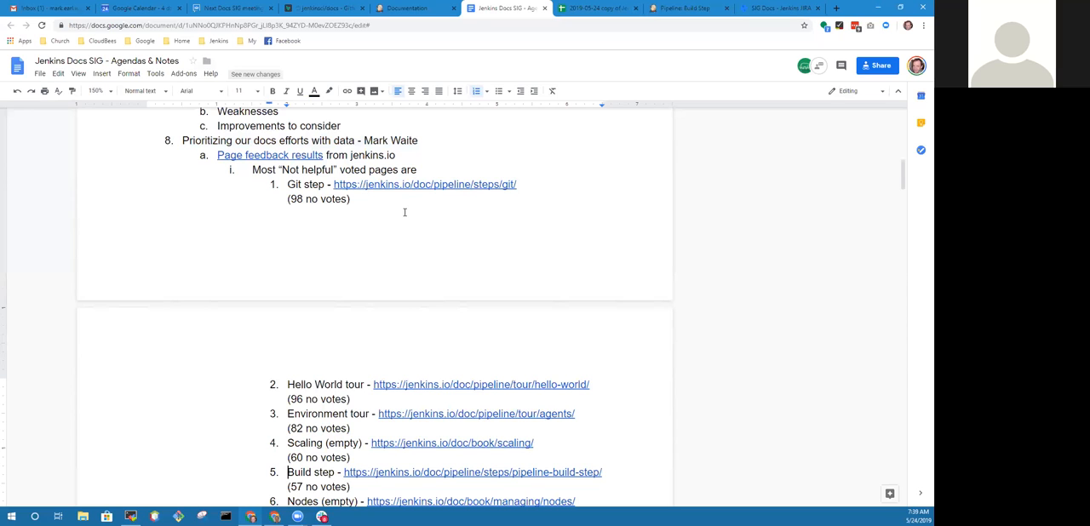
Scroll past the six-page 'Not helpful' list to the April 23 – May 23 PR overview.
scroll(down, 3)
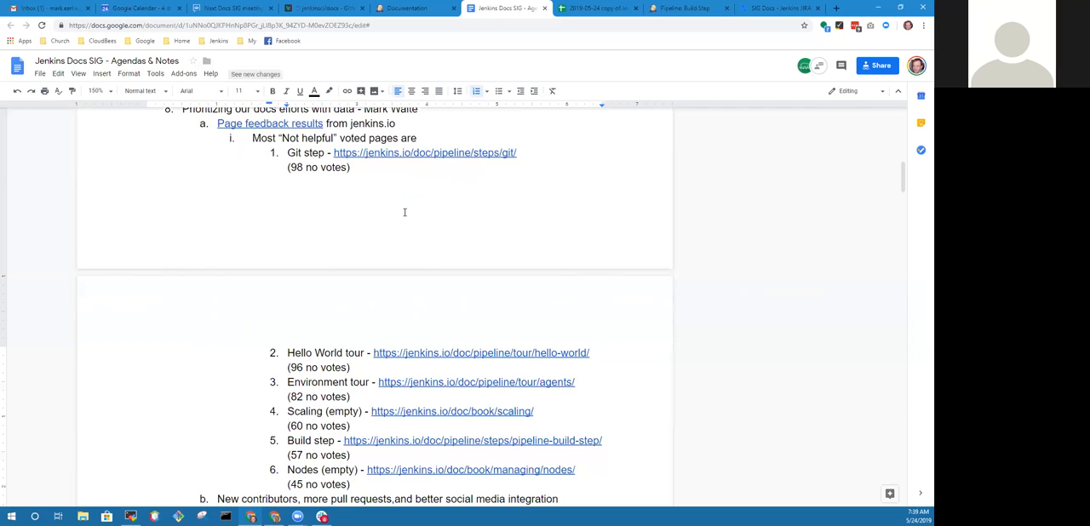
scroll(down, 3)
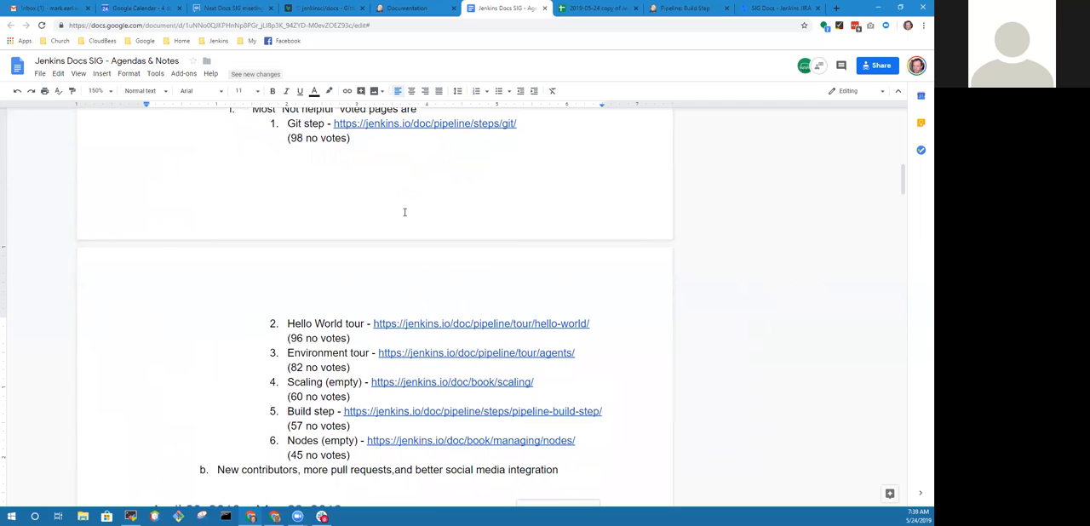
scroll(down, 3)
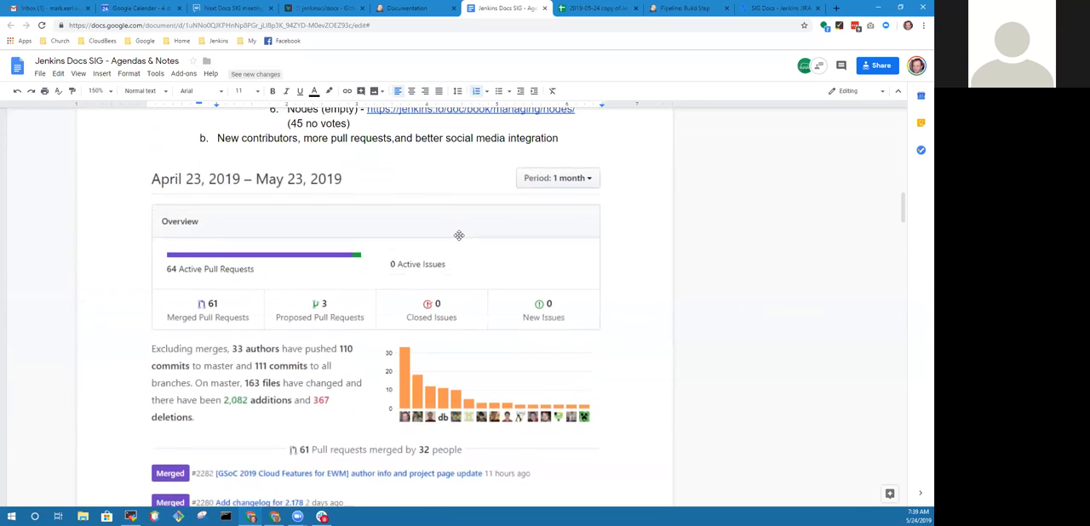
scroll(down, 3)
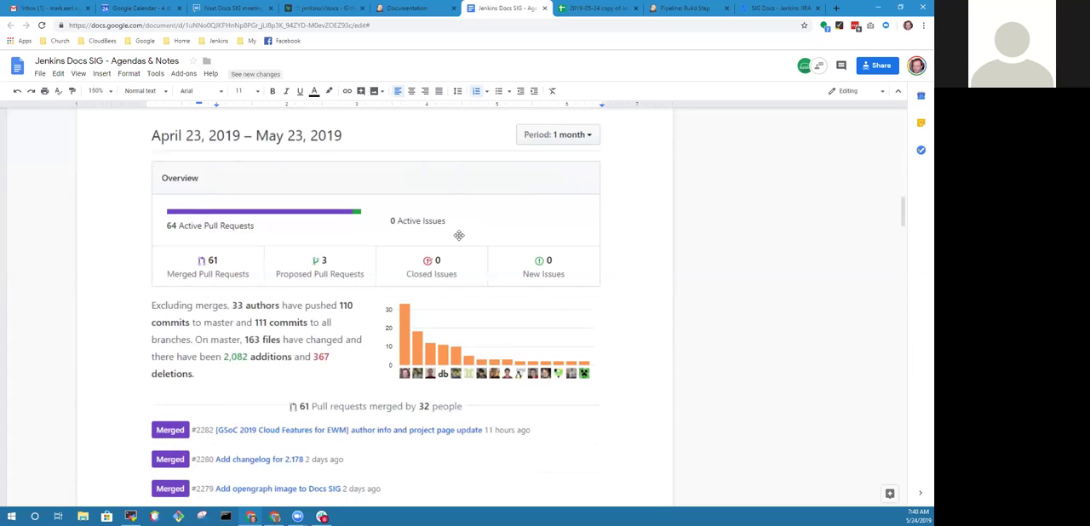
mouse_move(464, 255)
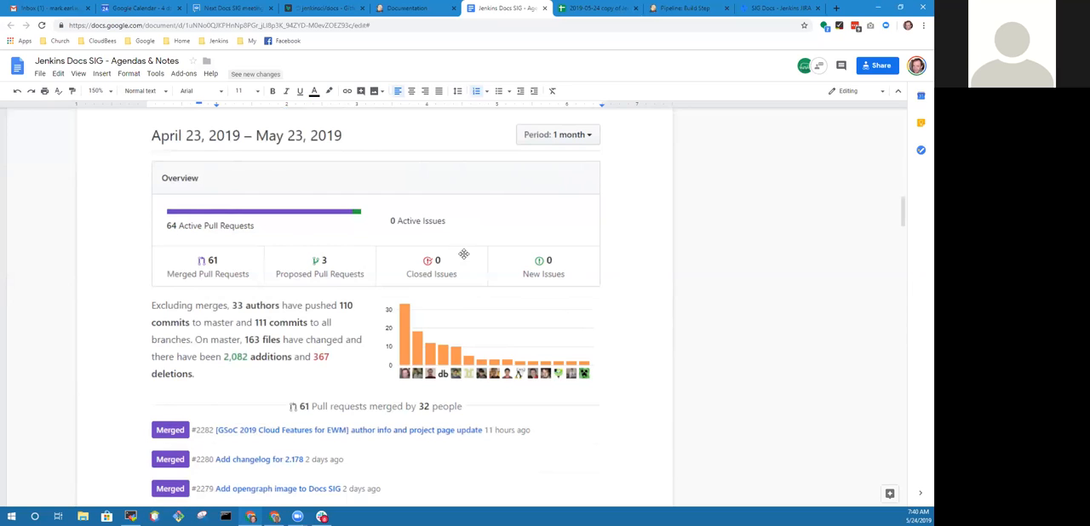
mouse_move(455, 274)
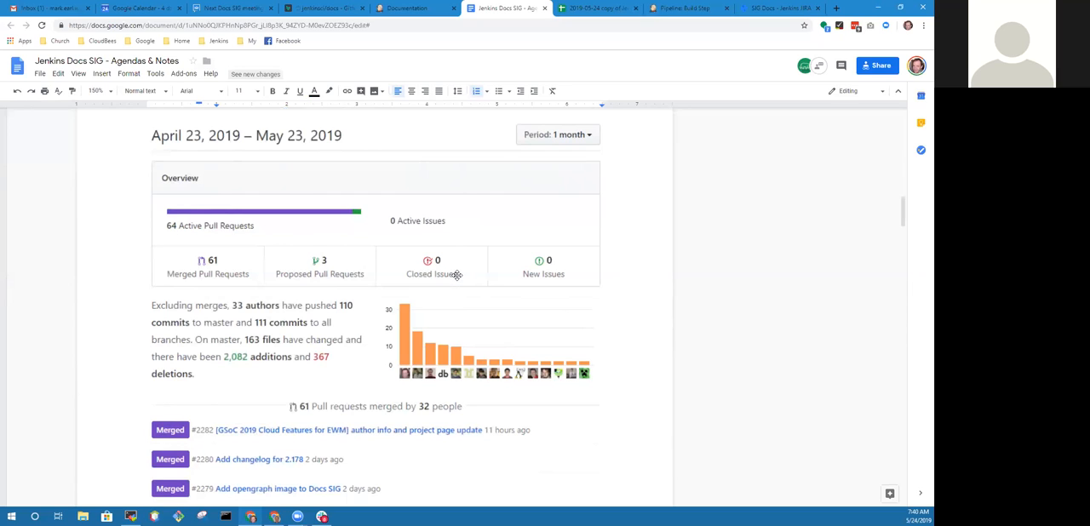
mouse_move(456, 275)
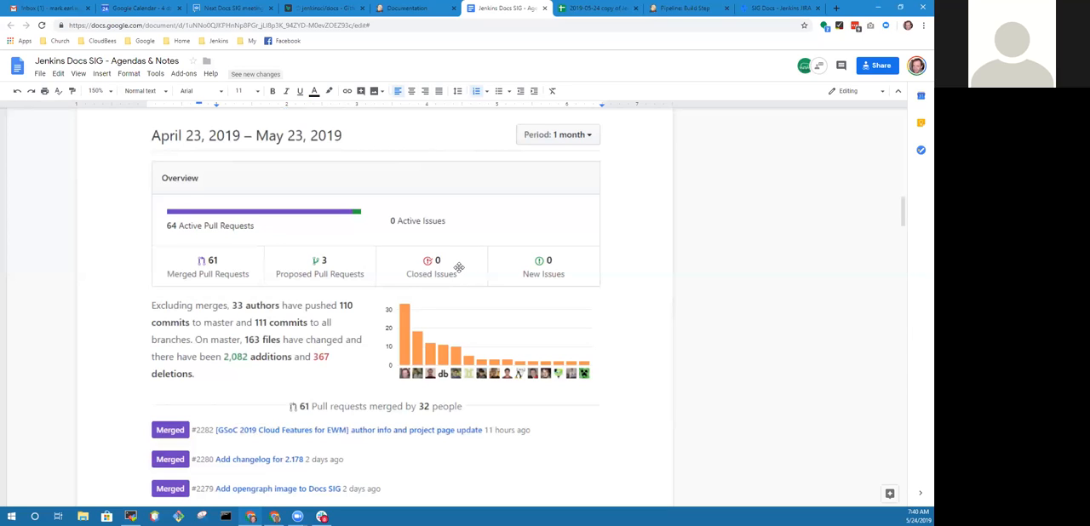
mouse_move(460, 262)
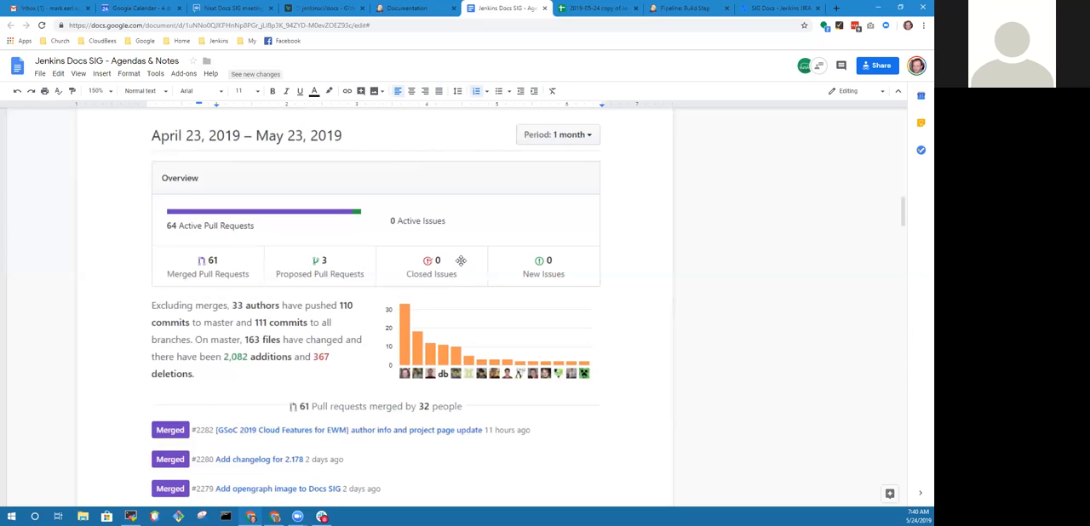
mouse_move(458, 257)
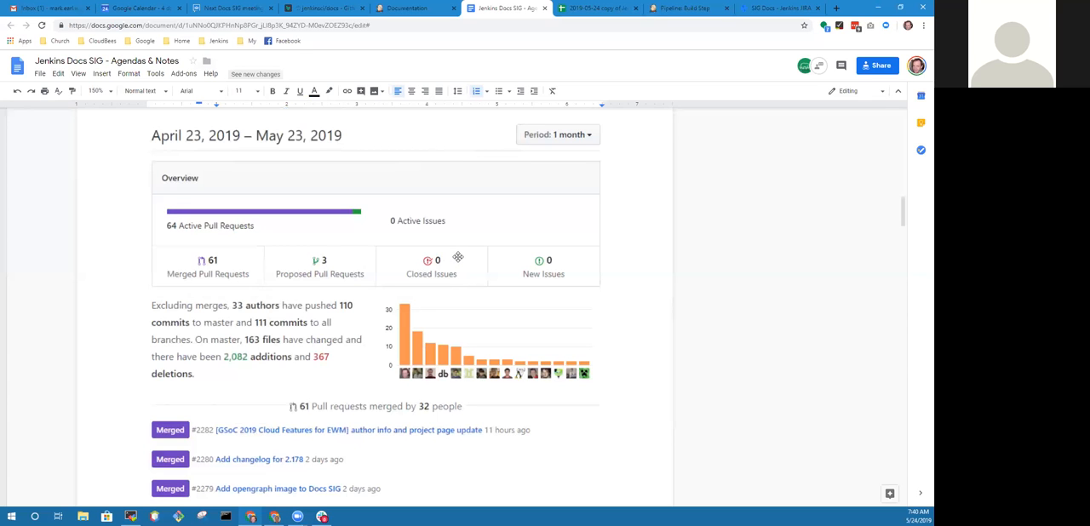
Scroll past the 'Open pull request counts - 8' list to Recurring contributor counts.
scroll(down, 3)
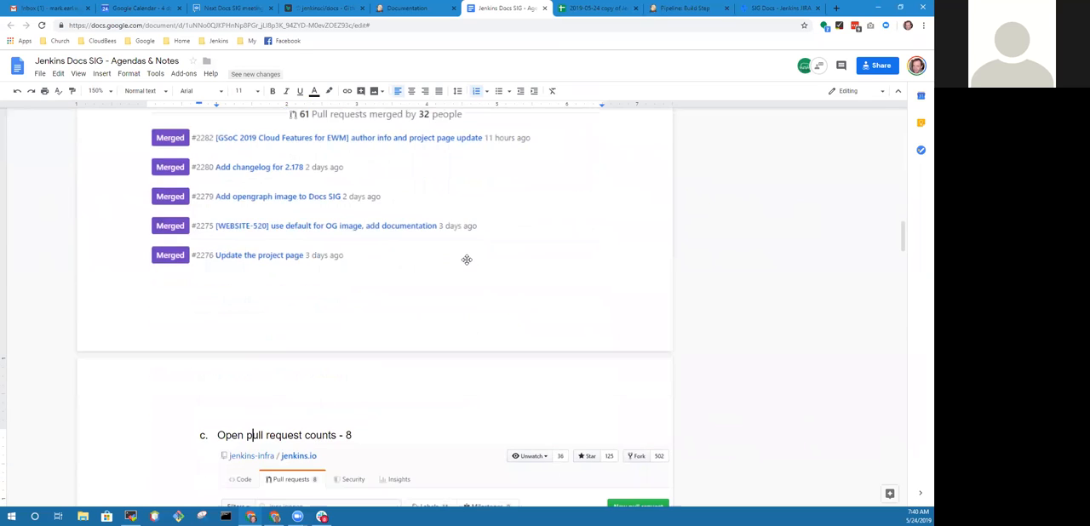
scroll(down, 3)
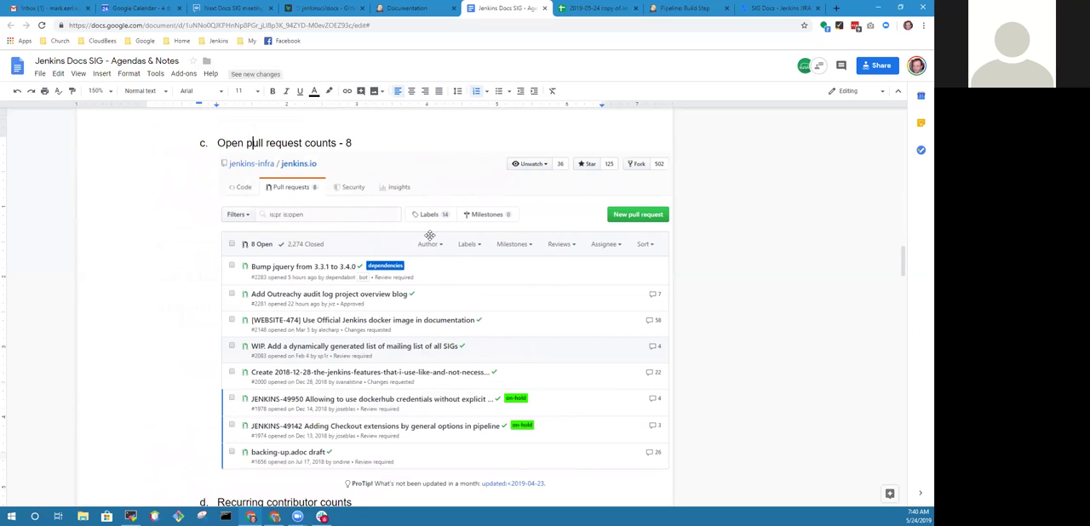
mouse_move(467, 223)
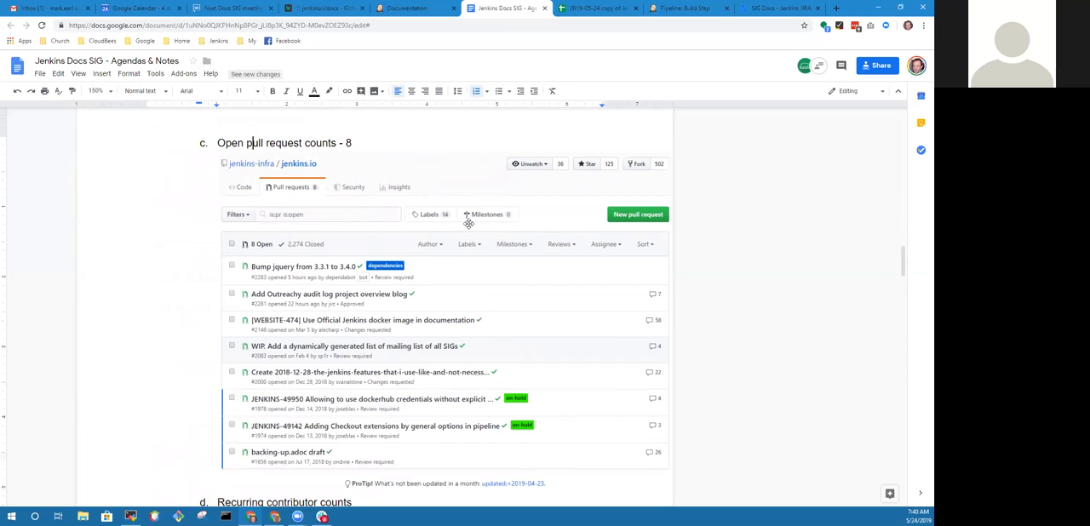
scroll(down, 3)
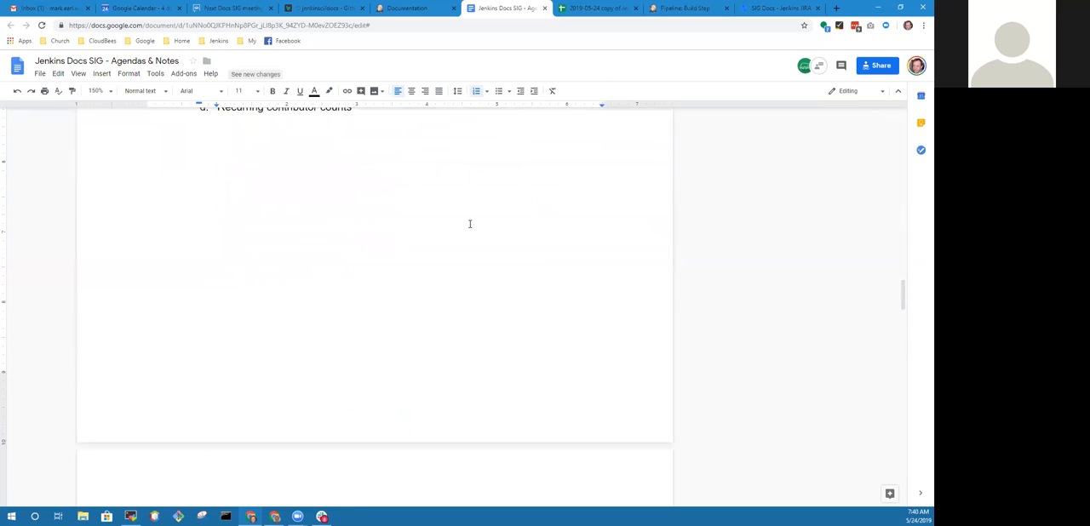
Scroll down to item e, the GitHub referring sites table.
scroll(down, 3)
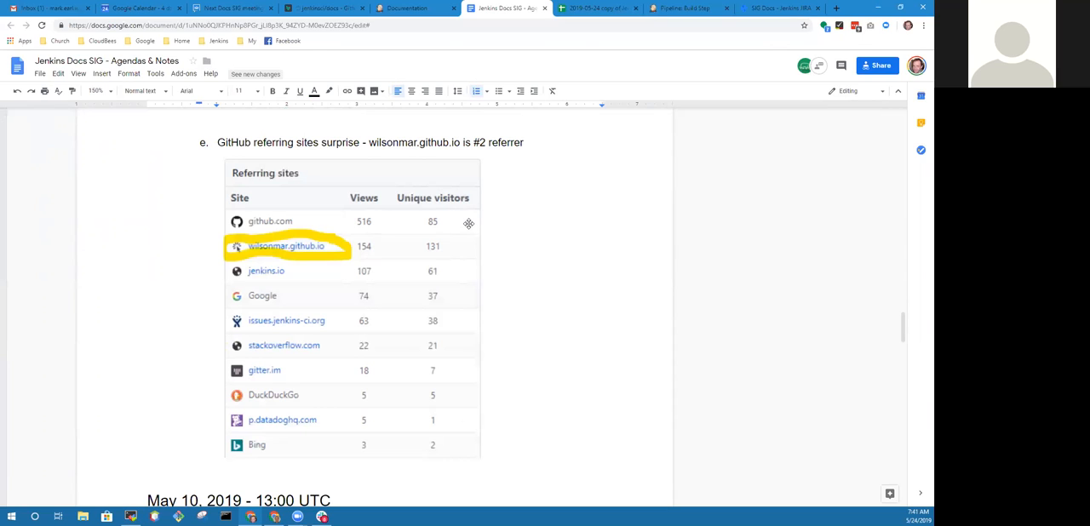
mouse_move(421, 283)
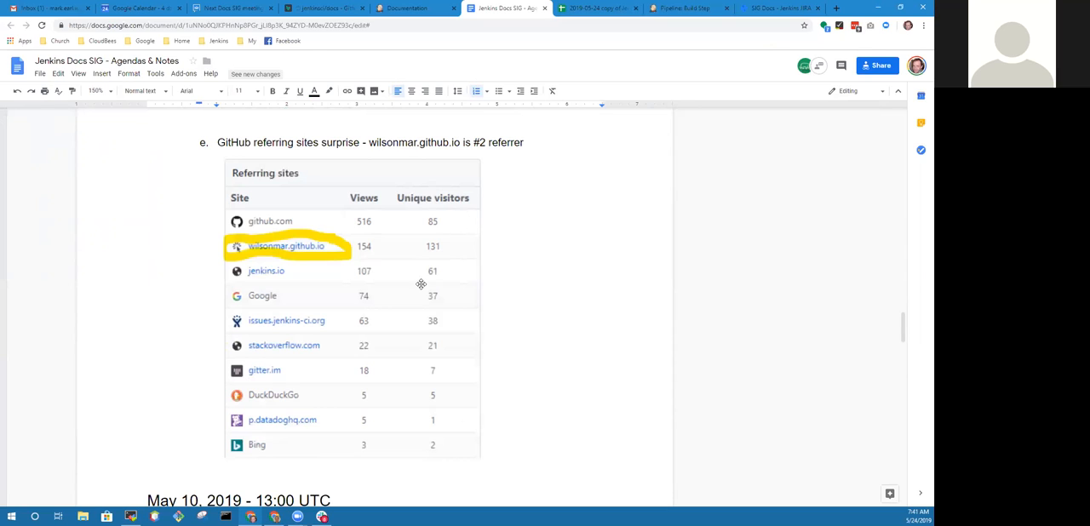
mouse_move(371, 290)
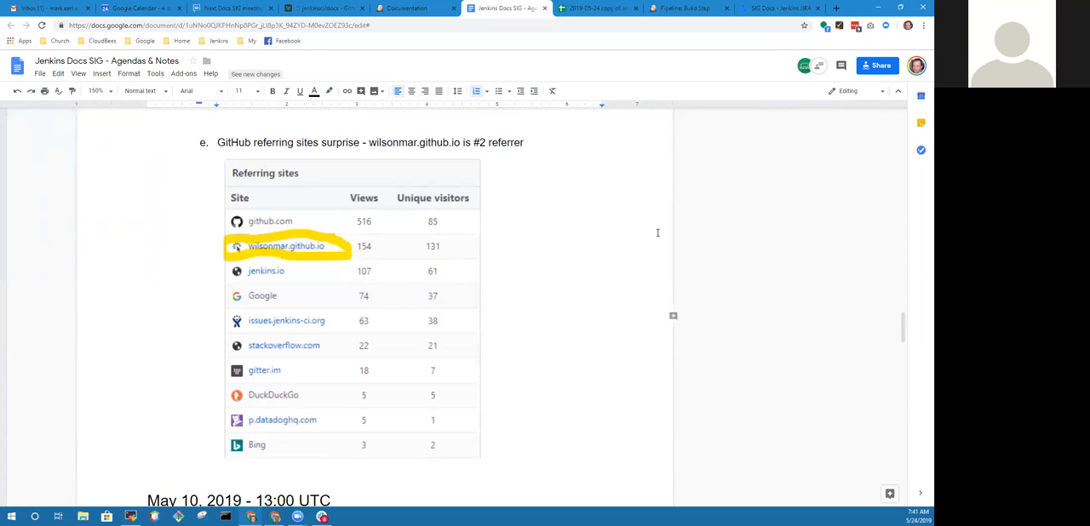
mouse_move(845, 127)
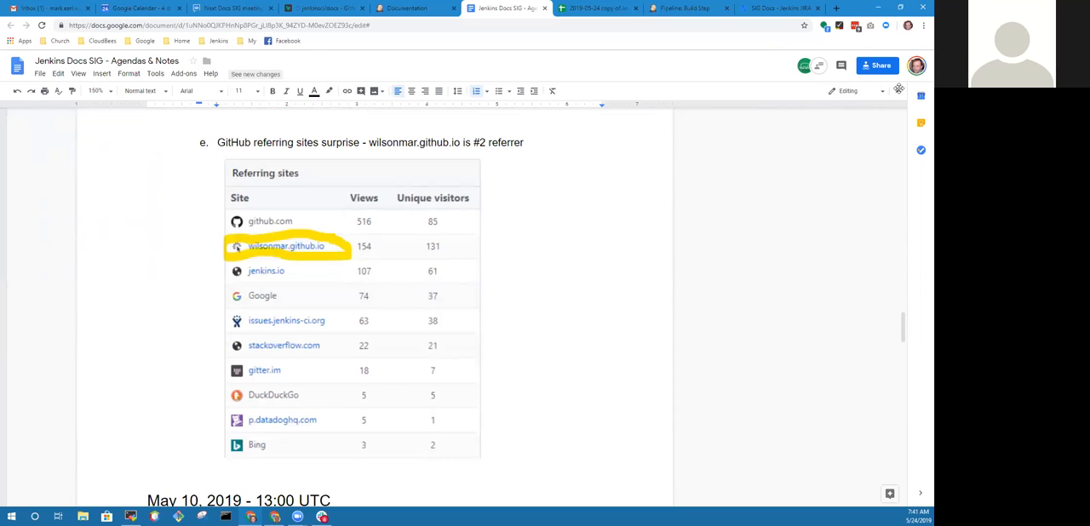
mouse_move(763, 108)
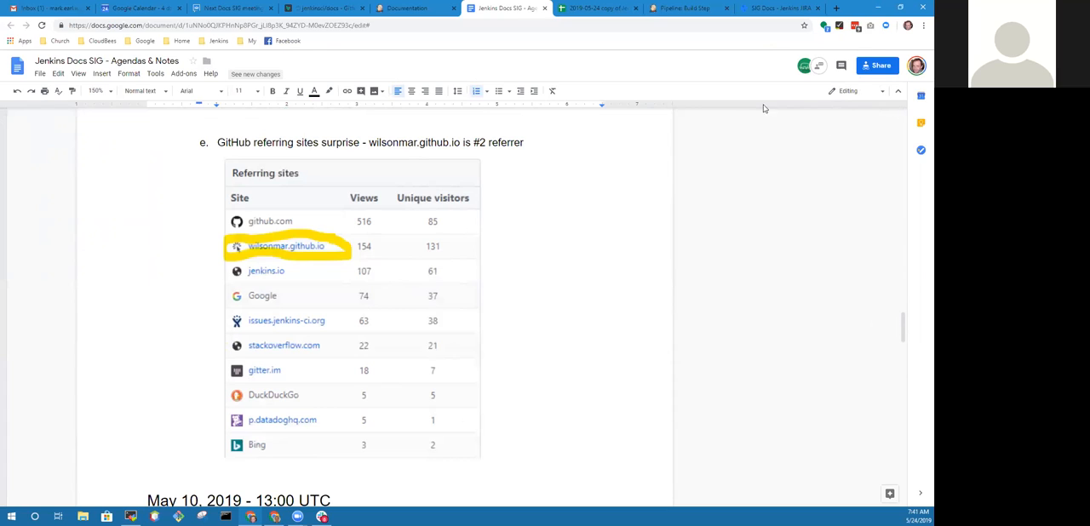
mouse_move(784, 145)
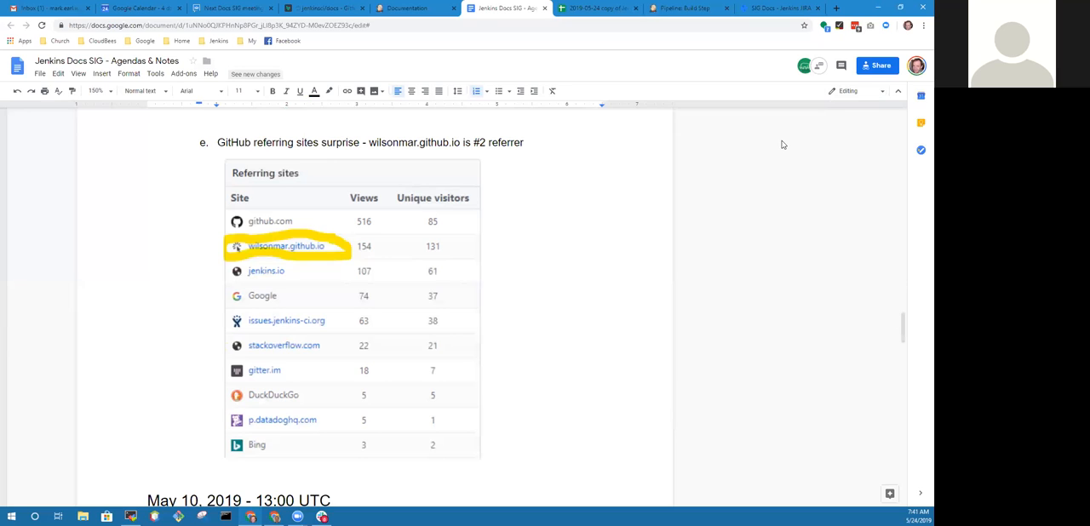
mouse_move(770, 306)
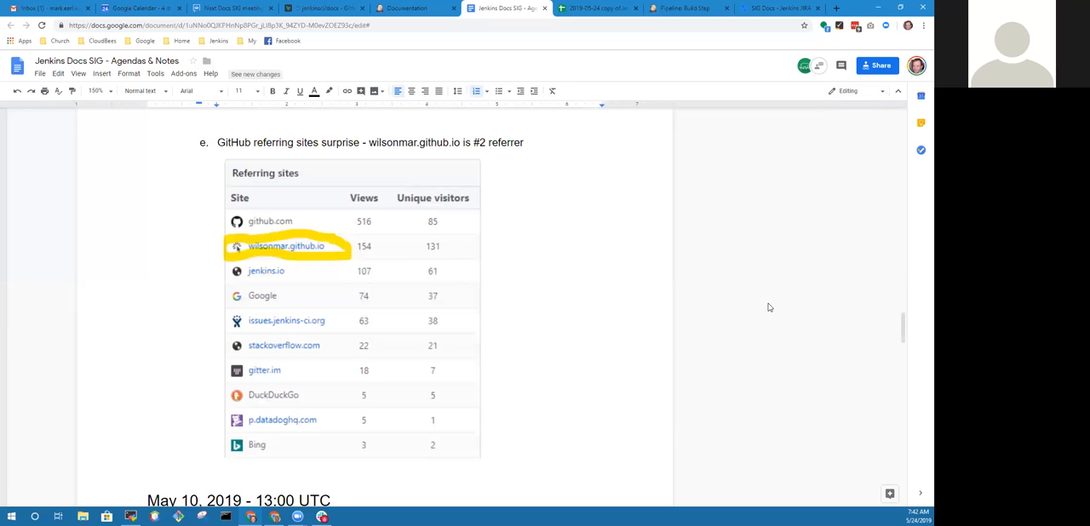
mouse_move(773, 312)
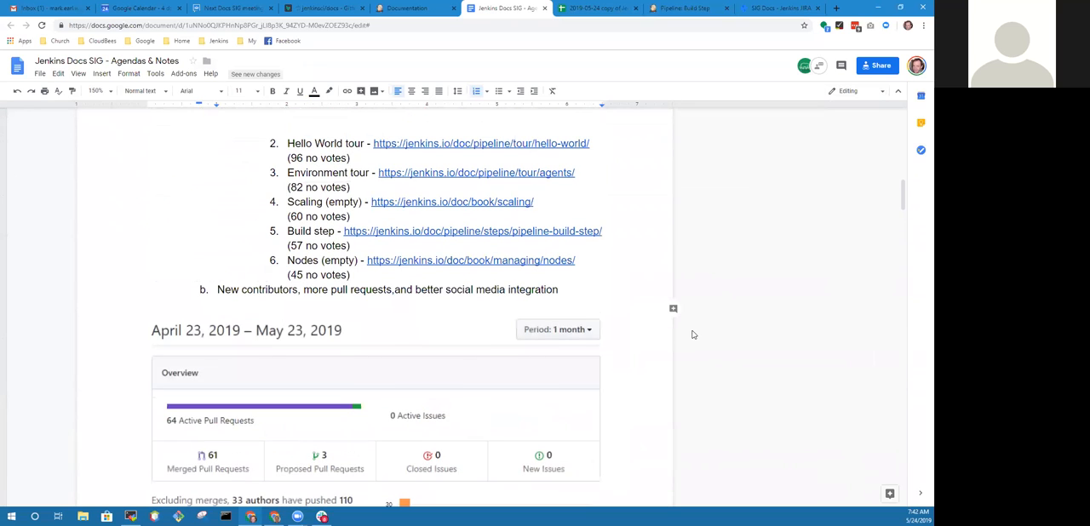
mouse_move(669, 333)
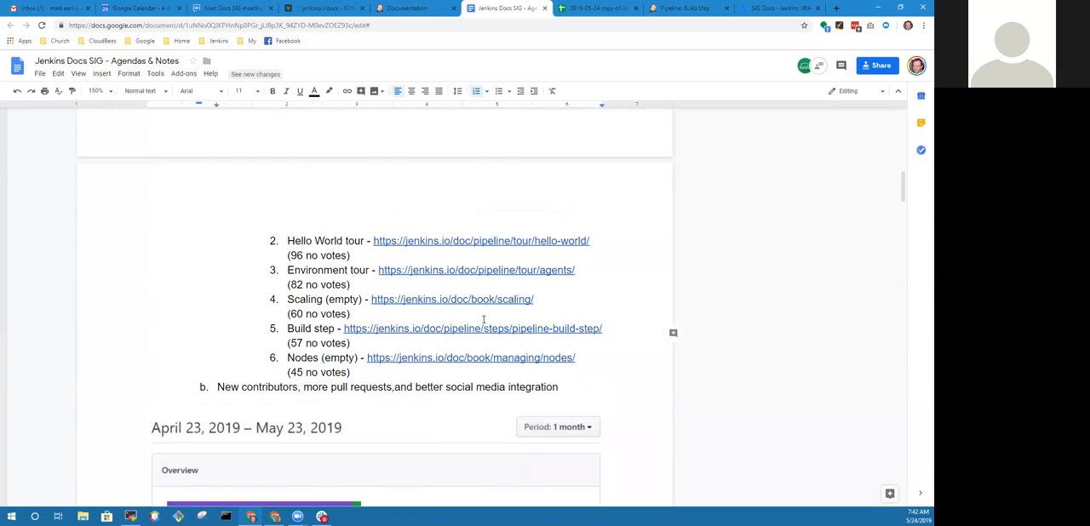
mouse_move(365, 339)
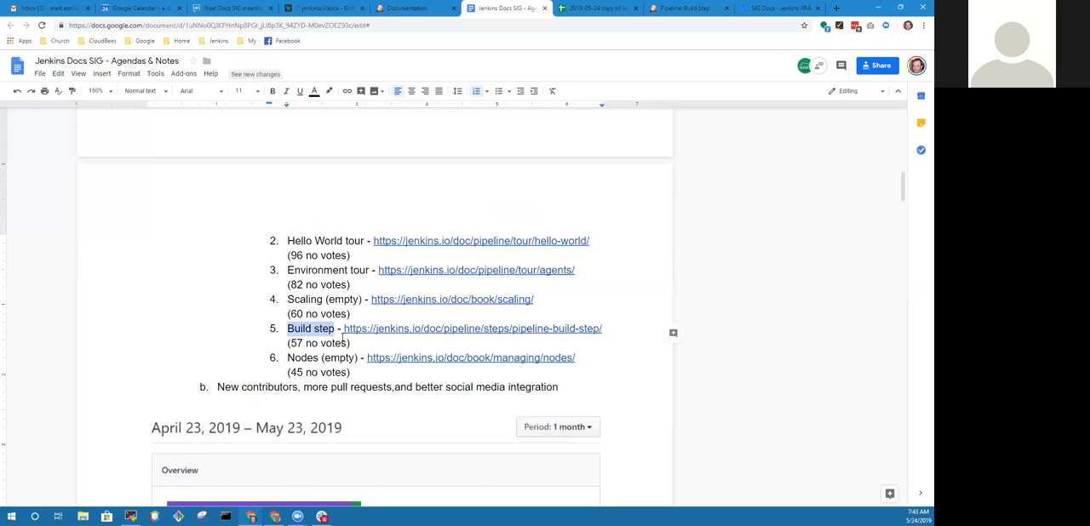
scroll(up, 3)
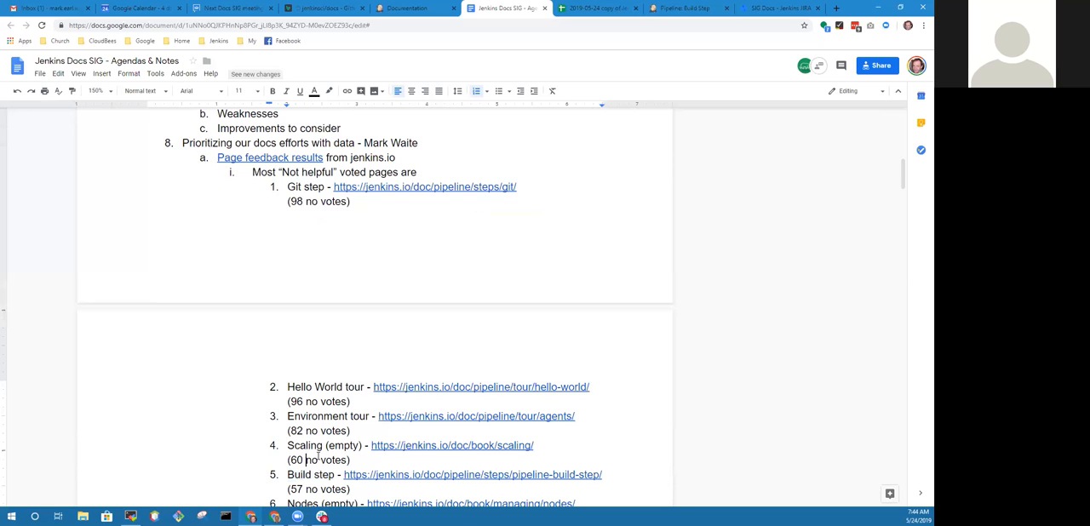
scroll(down, 3)
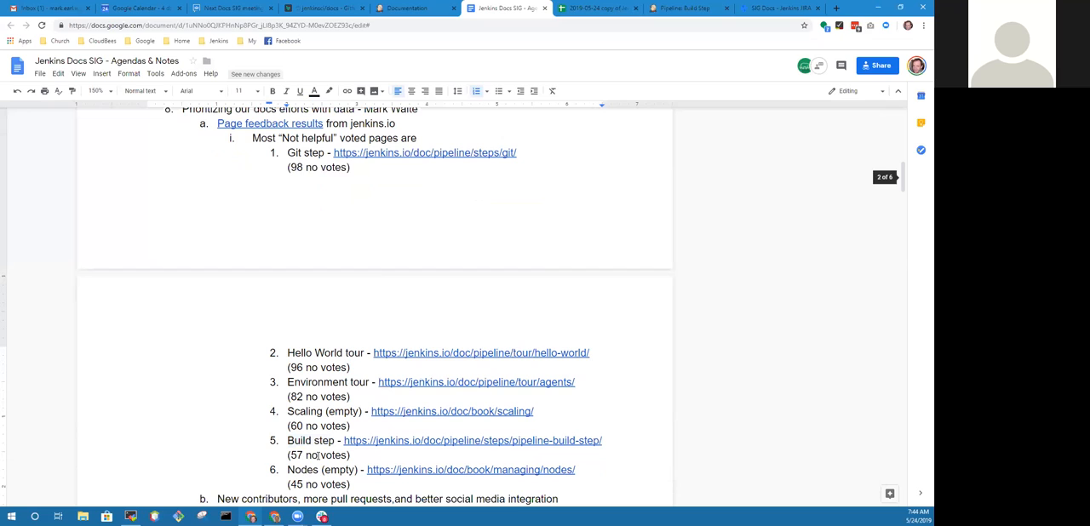